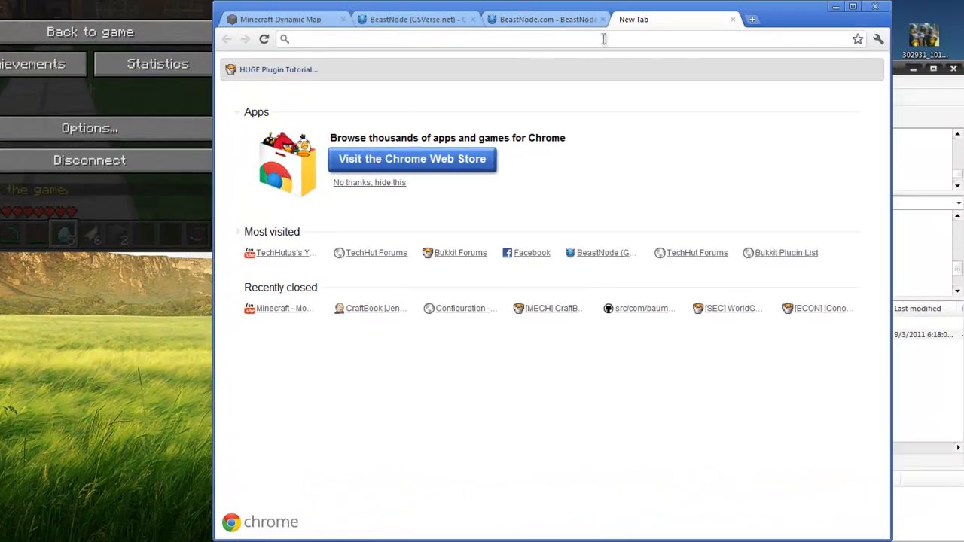
# Download Zombe's modpack v4.33, then scroll Risugami's mods thread to the ModLoader links.
pyautogui.click(467, 39)
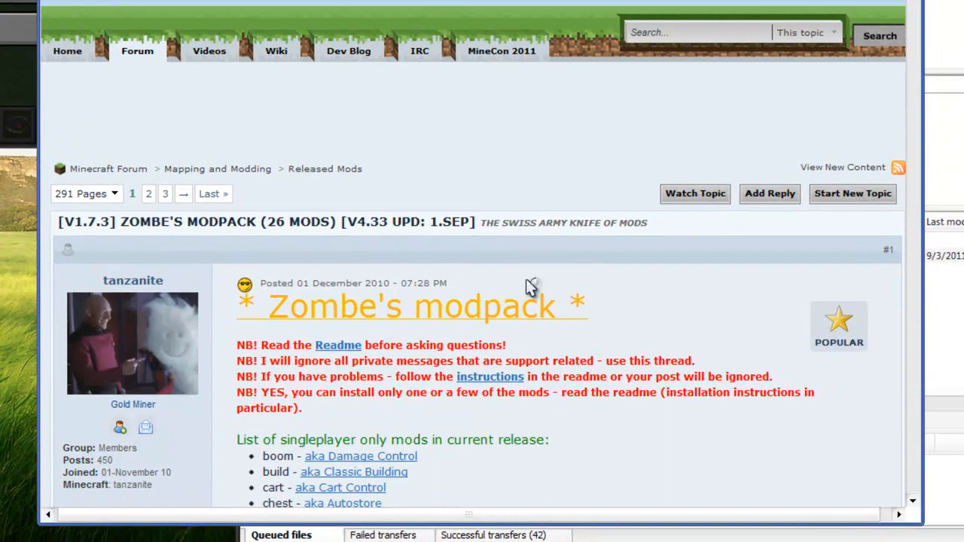
pyautogui.scroll(-3)
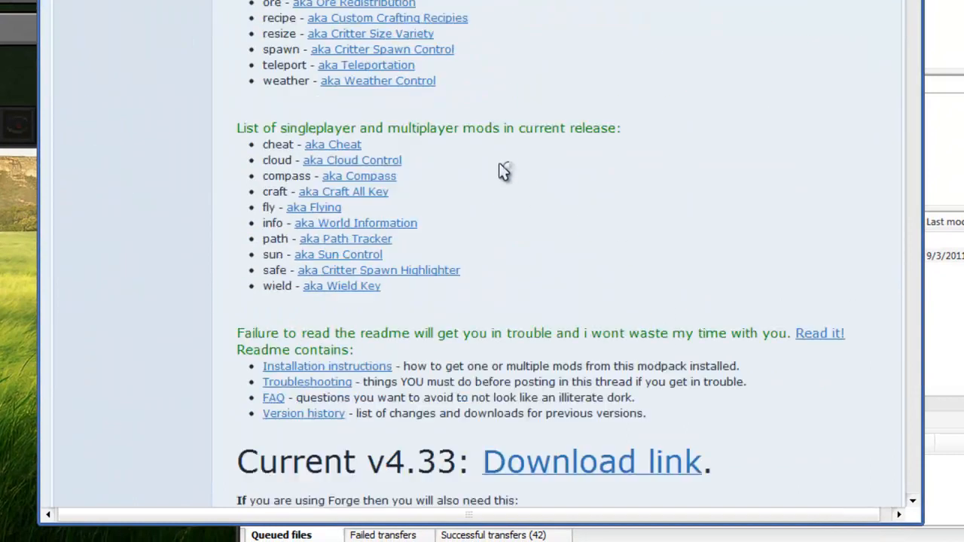
pyautogui.scroll(-3)
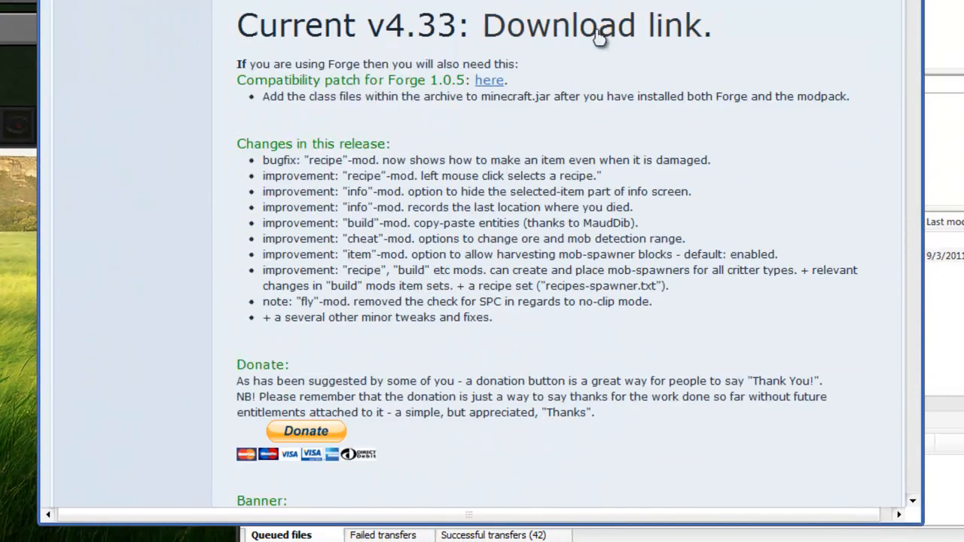
pyautogui.click(595, 26)
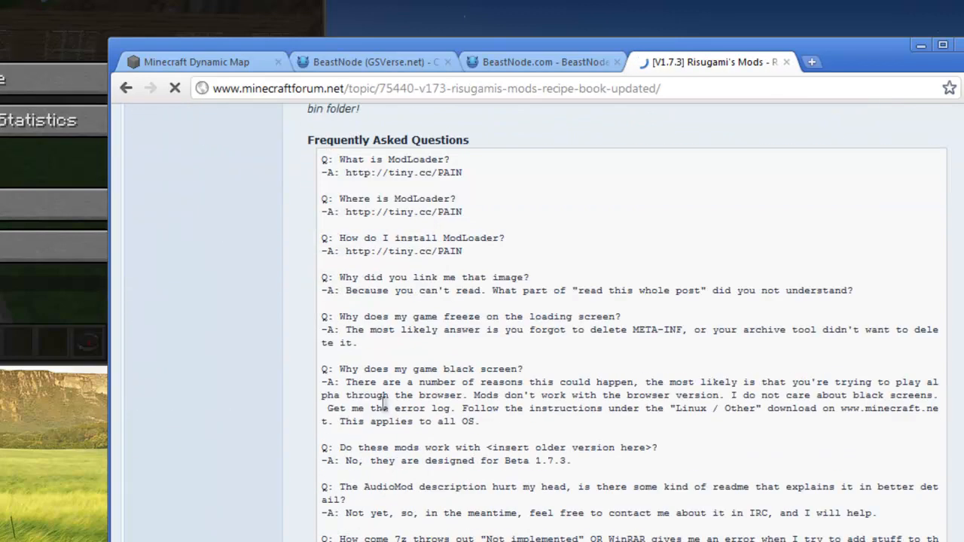
pyautogui.scroll(-3)
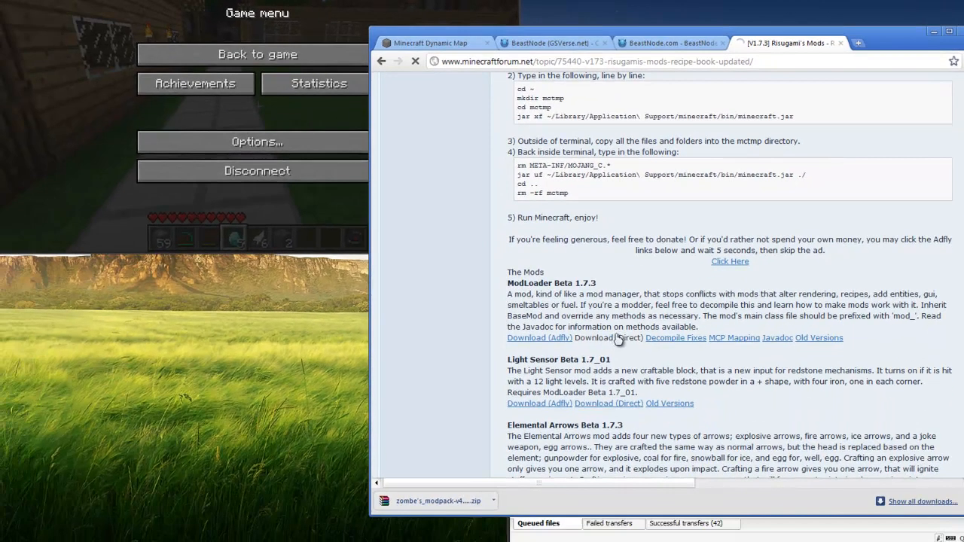
# Download ModLoader directly and open the AppData Roaming folder through a %appdata% search.
pyautogui.click(607, 337)
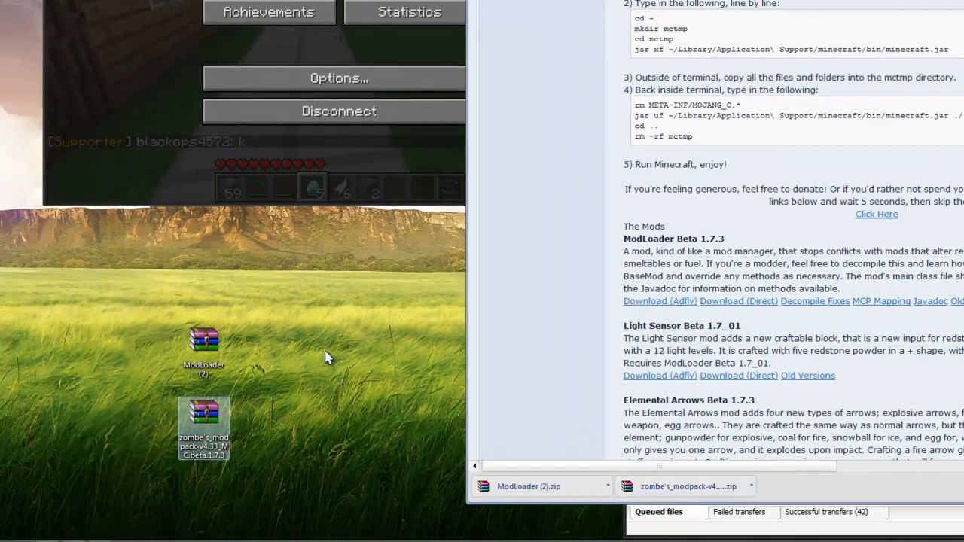
pyautogui.click(11, 529)
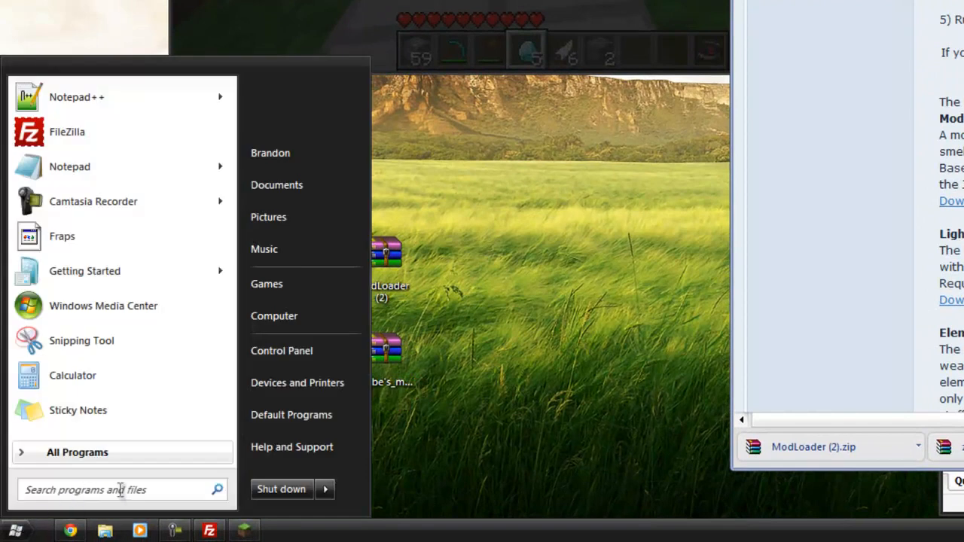
pyautogui.write('%')
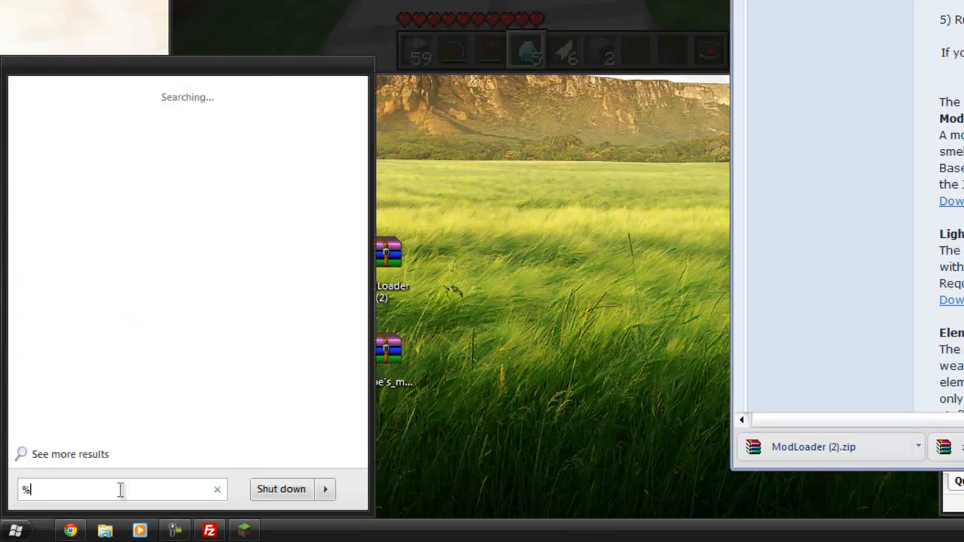
pyautogui.write('appdata')
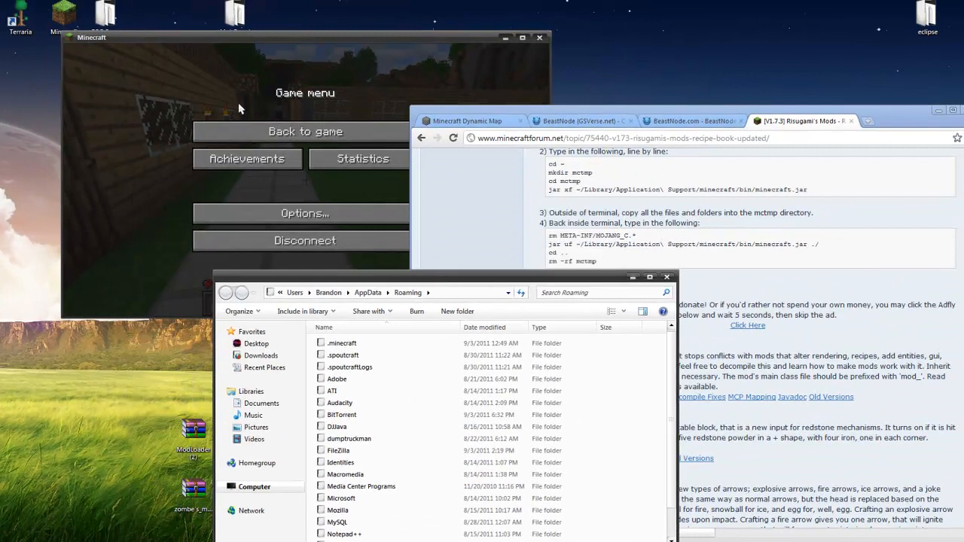
# Browse into .minecraft\bin and open minecraft.jar as an archive in WinRAR.
pyautogui.click(304, 131)
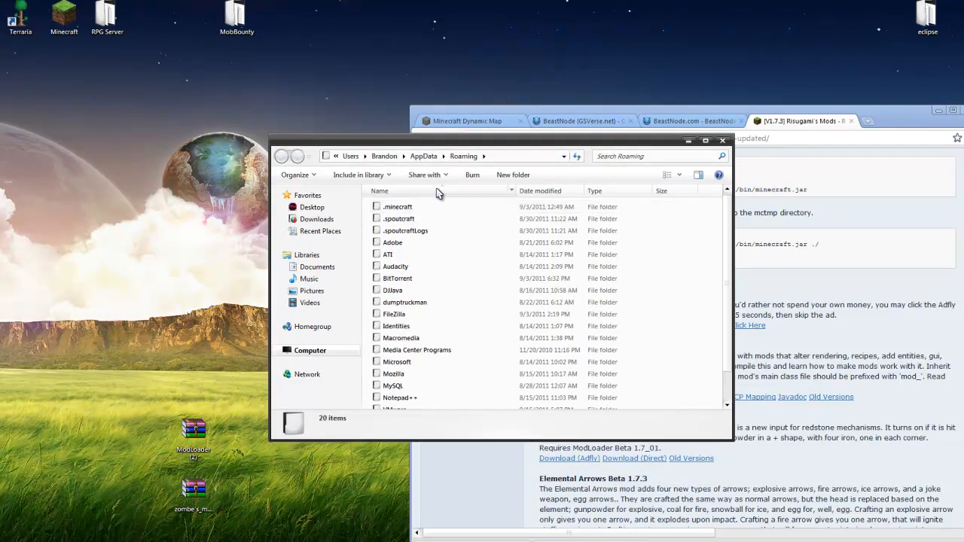
pyautogui.doubleClick(399, 206)
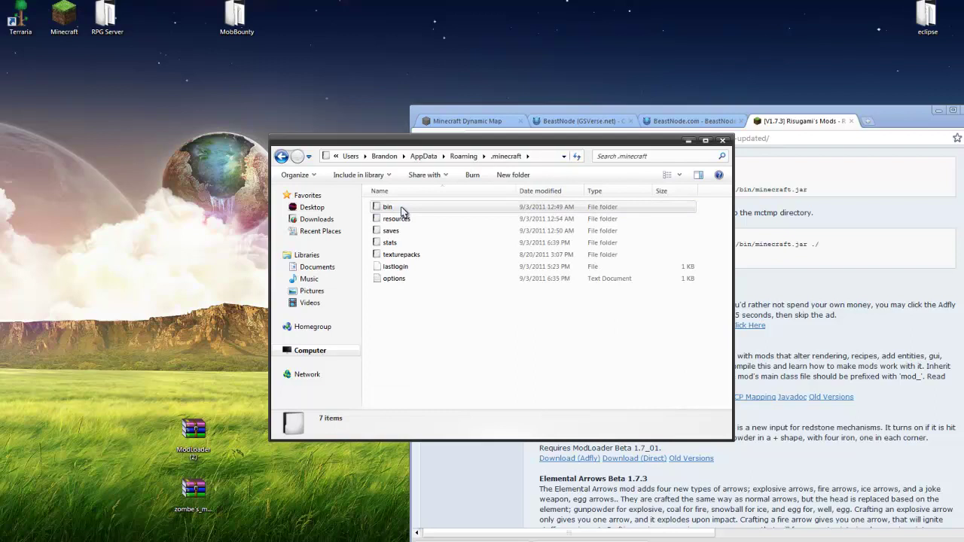
pyautogui.doubleClick(387, 206)
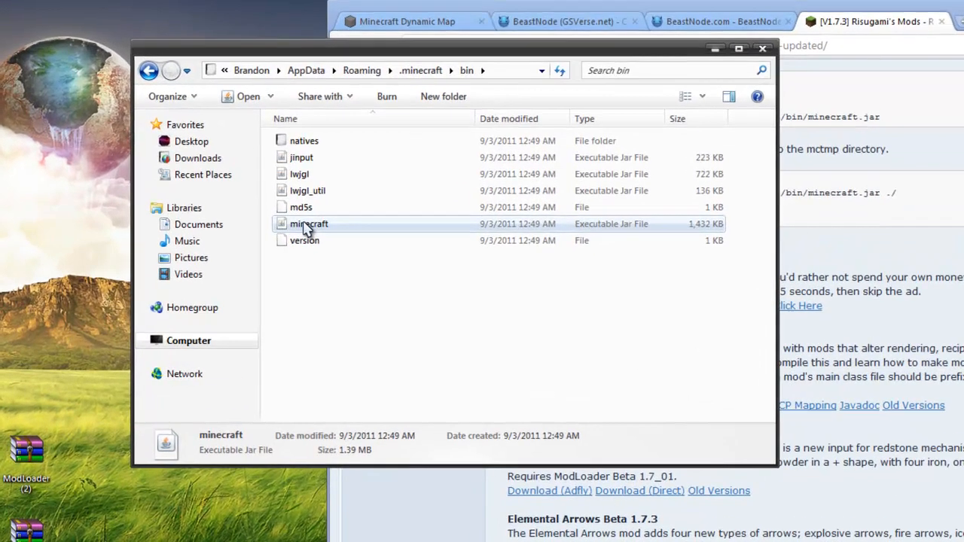
pyautogui.rightClick(308, 223)
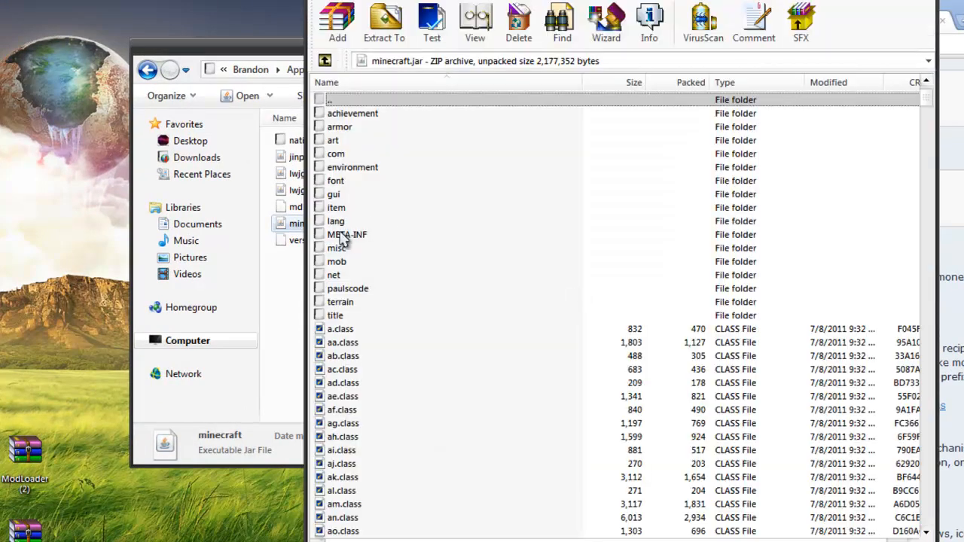
pyautogui.moveTo(359, 241)
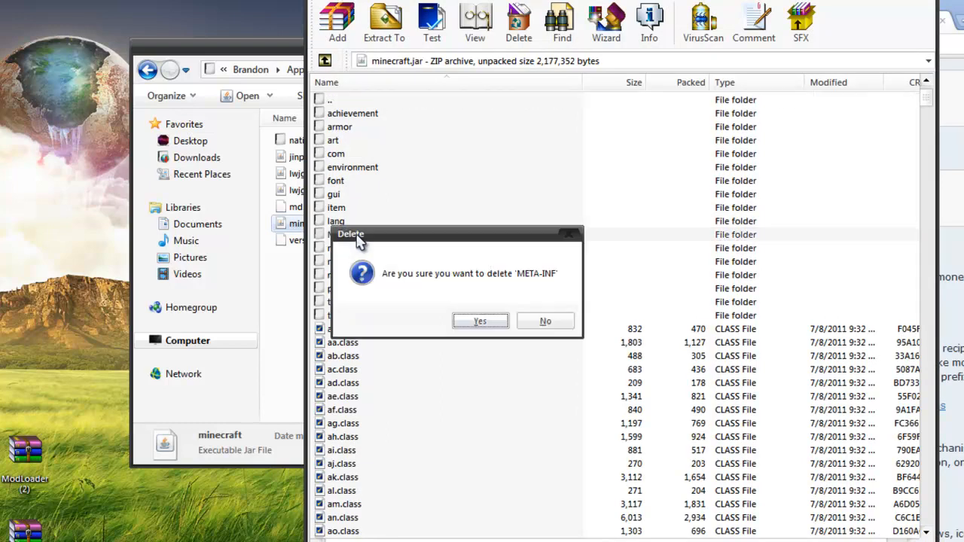
# Confirm deleting META-INF from minecraft.jar and open the ModLoader (2).zip archive.
pyautogui.click(481, 321)
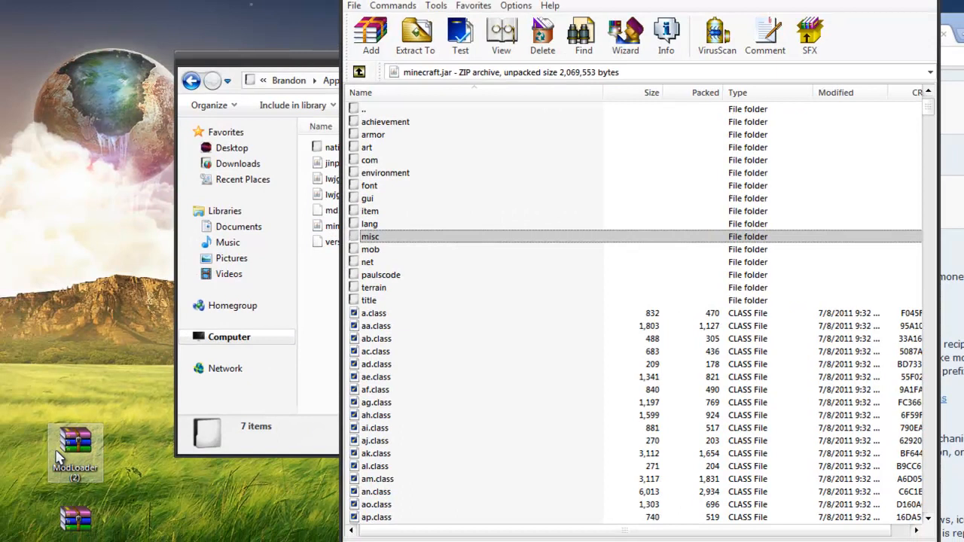
pyautogui.doubleClick(74, 452)
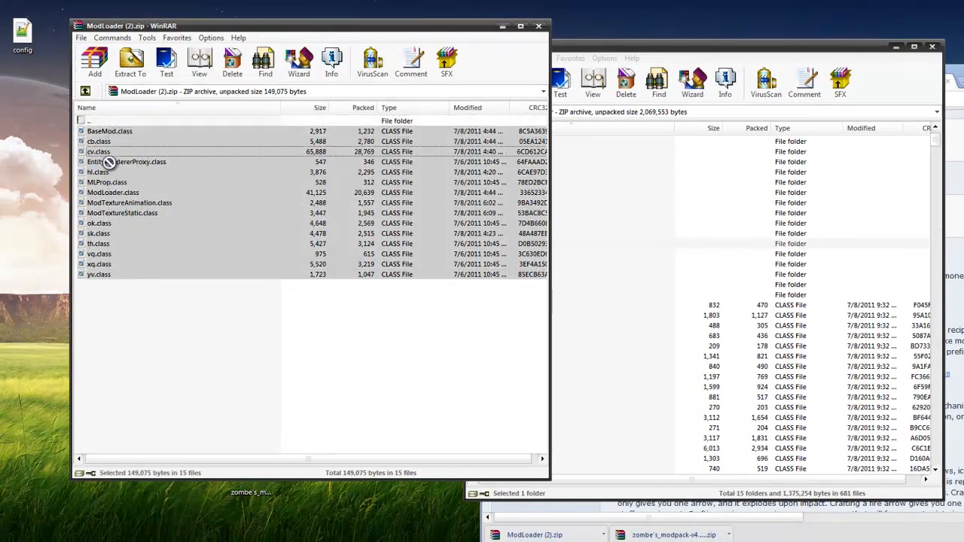
# Add ModLoader's class files to minecraft.jar and open the Zombe's modpack classes folder.
pyautogui.click(488, 79)
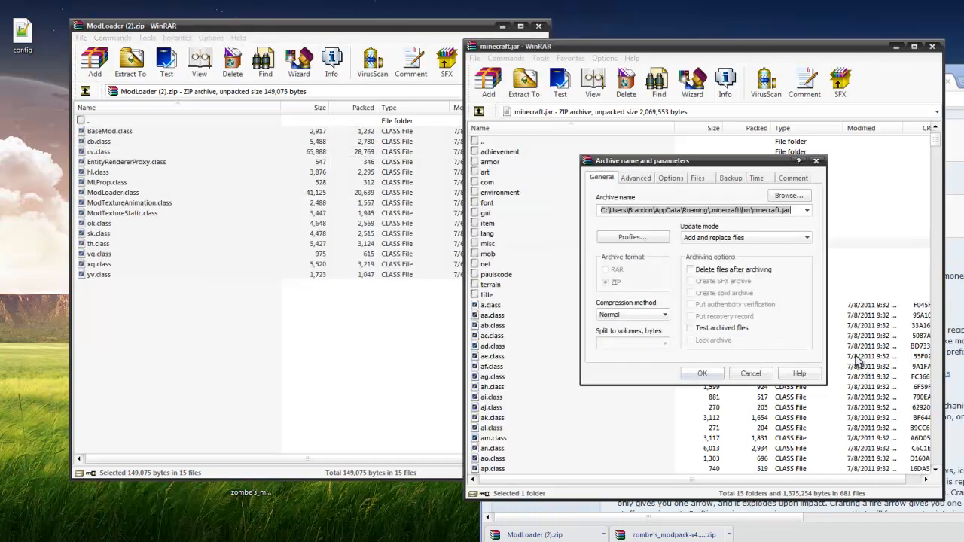
pyautogui.click(702, 373)
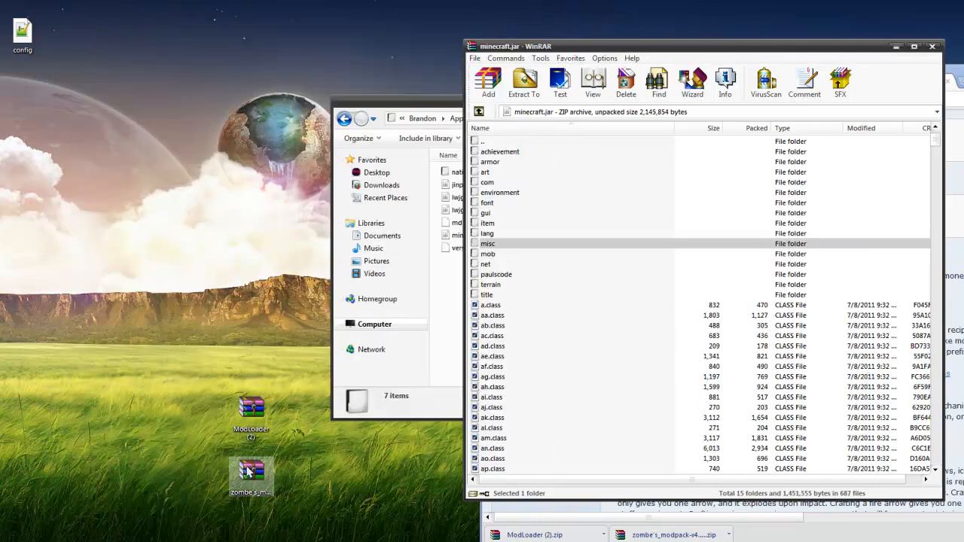
pyautogui.click(251, 471)
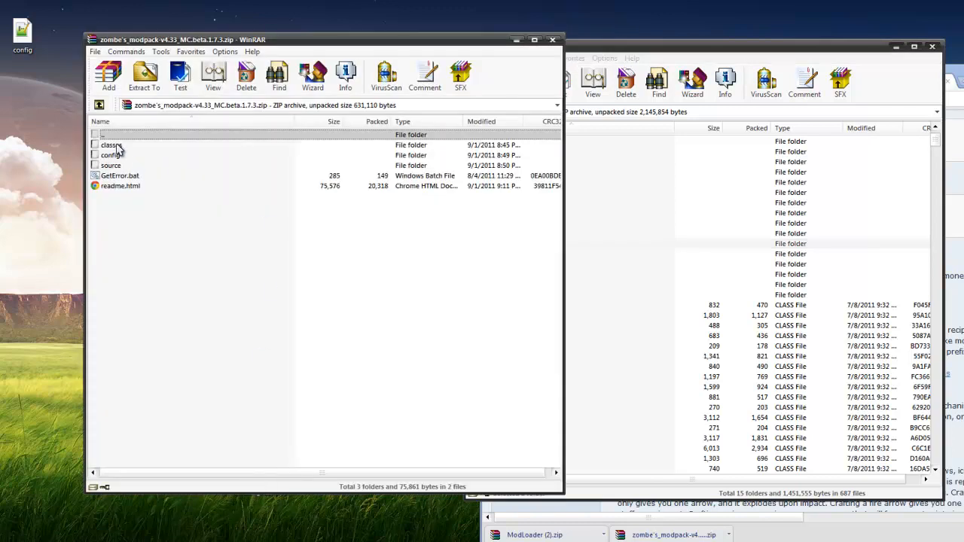
pyautogui.doubleClick(110, 144)
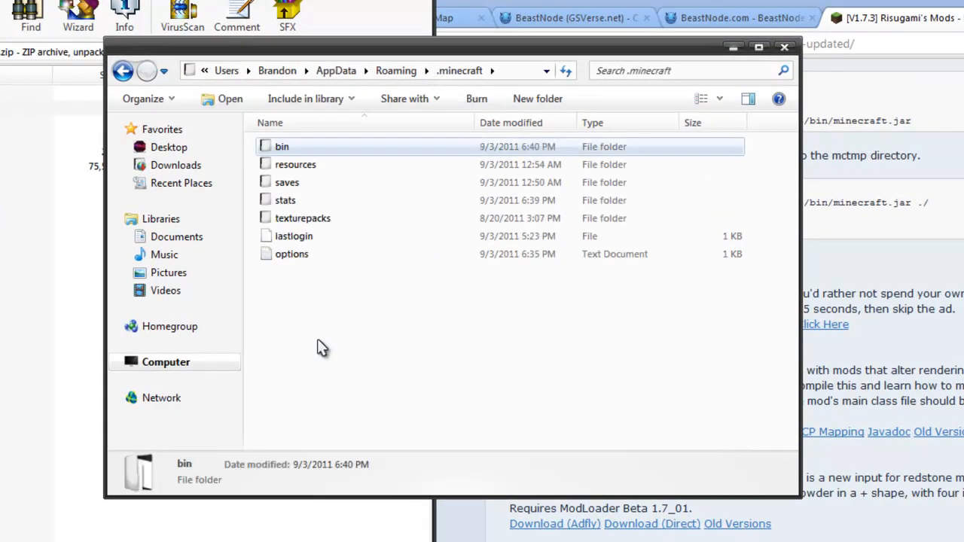
# Create folder 'mods' in .minecraft and folder 'zombe' inside it.
pyautogui.rightClick(322, 347)
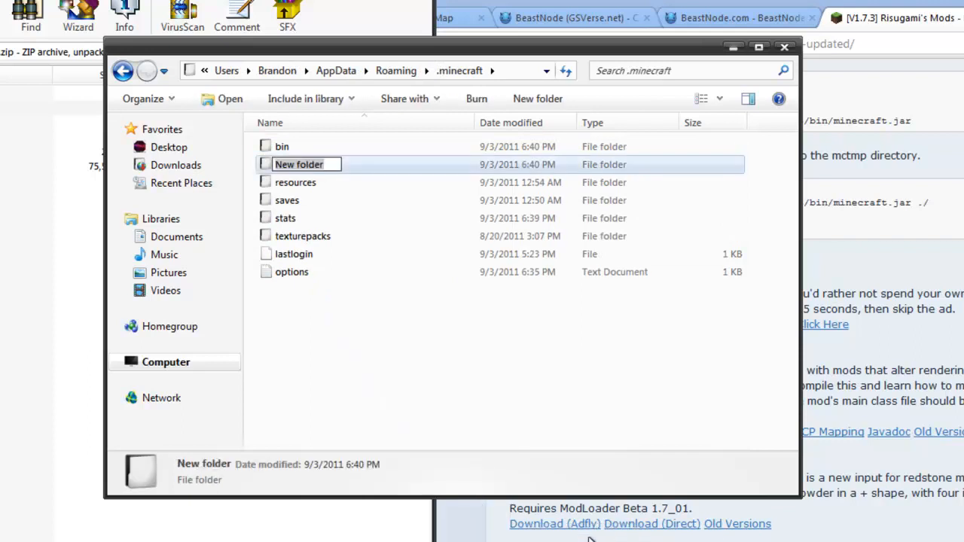
pyautogui.write('mods')
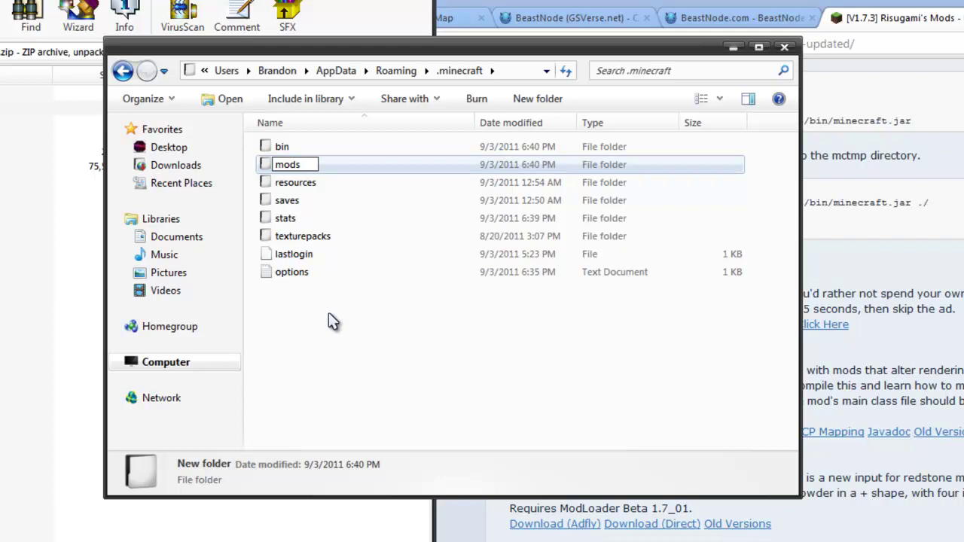
pyautogui.rightClick(365, 290)
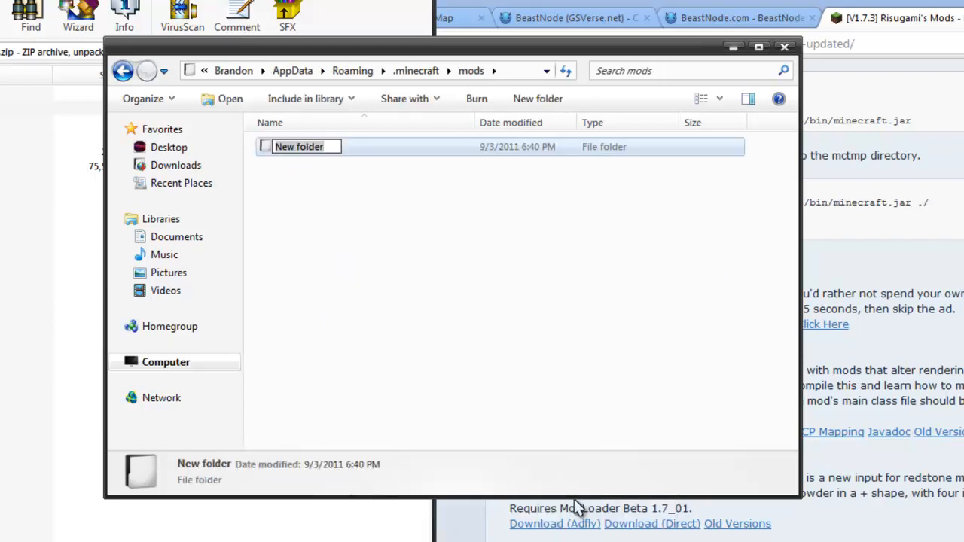
pyautogui.write('zombe')
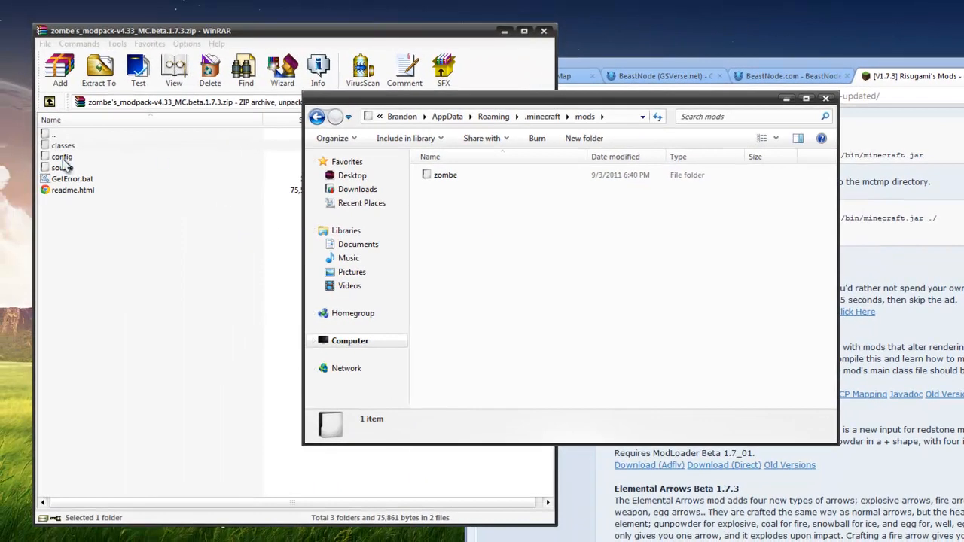
# Copy all 14 config files from the modpack's config folder into mods\zombe, then close WinRAR.
pyautogui.doubleClick(62, 156)
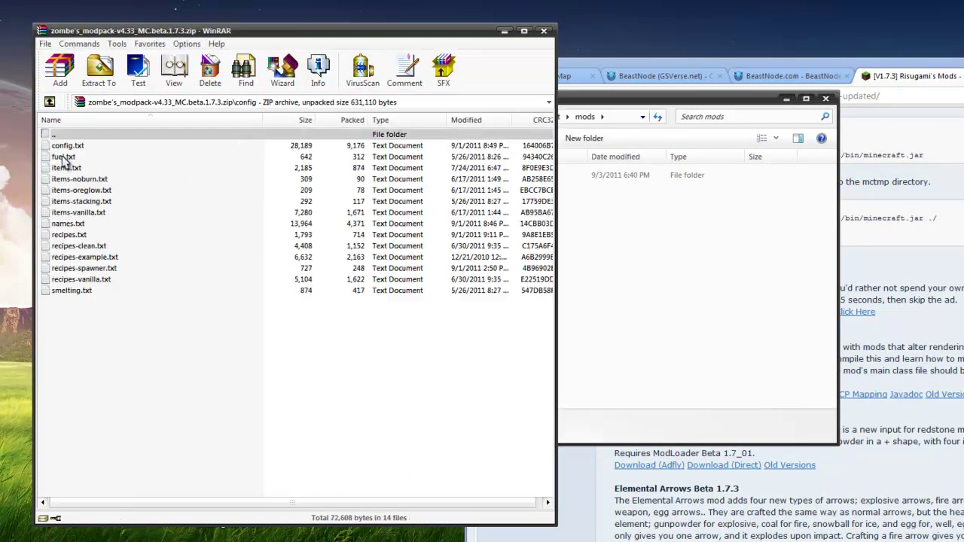
pyautogui.press('ctrl+a')
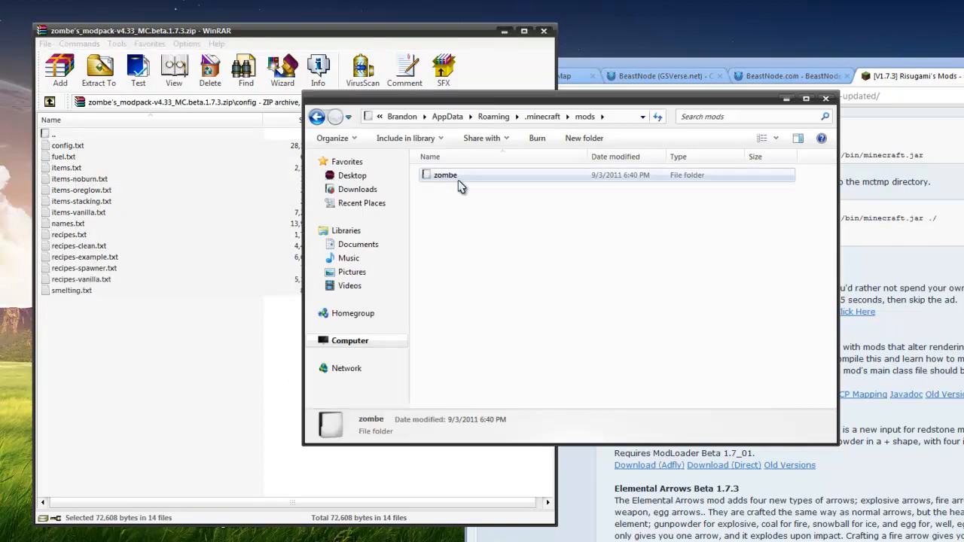
pyautogui.doubleClick(445, 175)
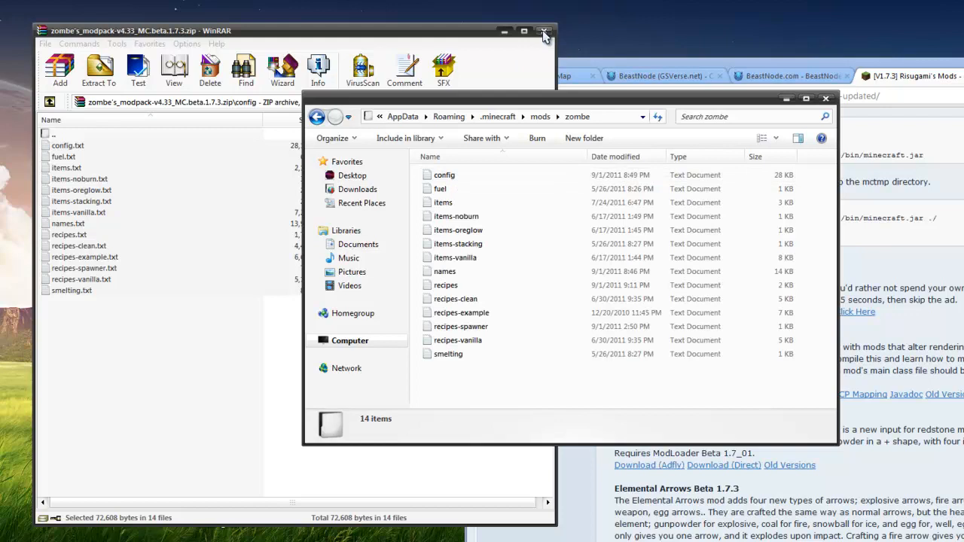
pyautogui.click(544, 32)
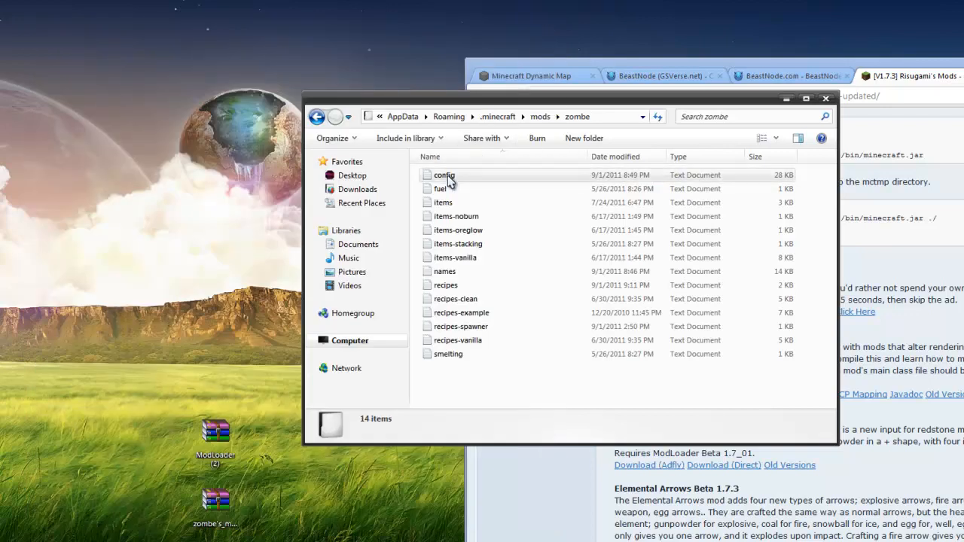
pyautogui.click(443, 175)
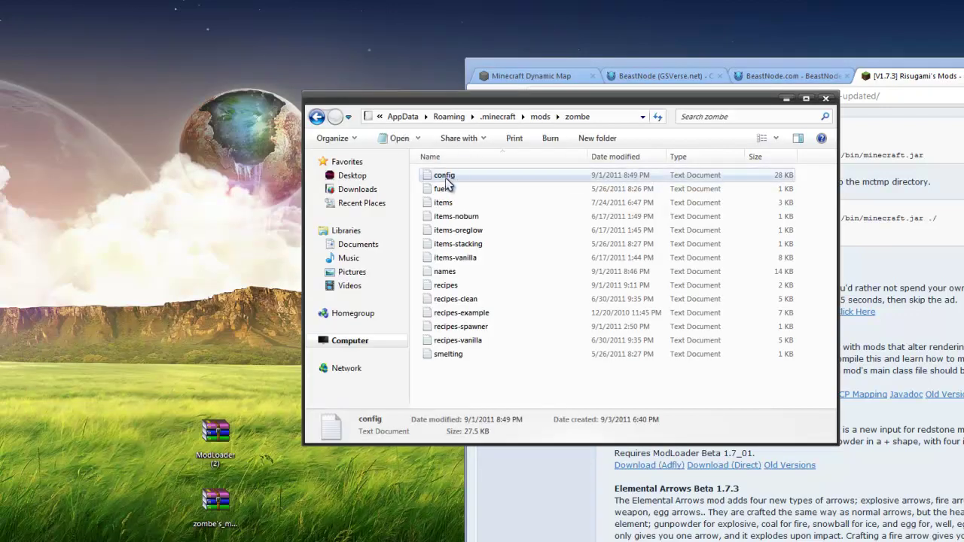
# Open zombe's config.txt in Notepad++ and scroll down to the fly mod settings.
pyautogui.rightClick(444, 174)
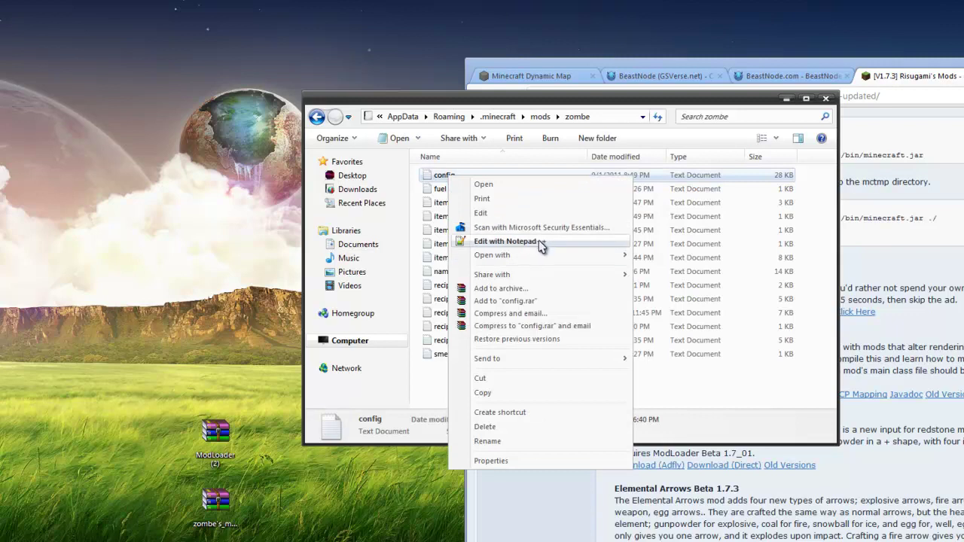
pyautogui.click(505, 241)
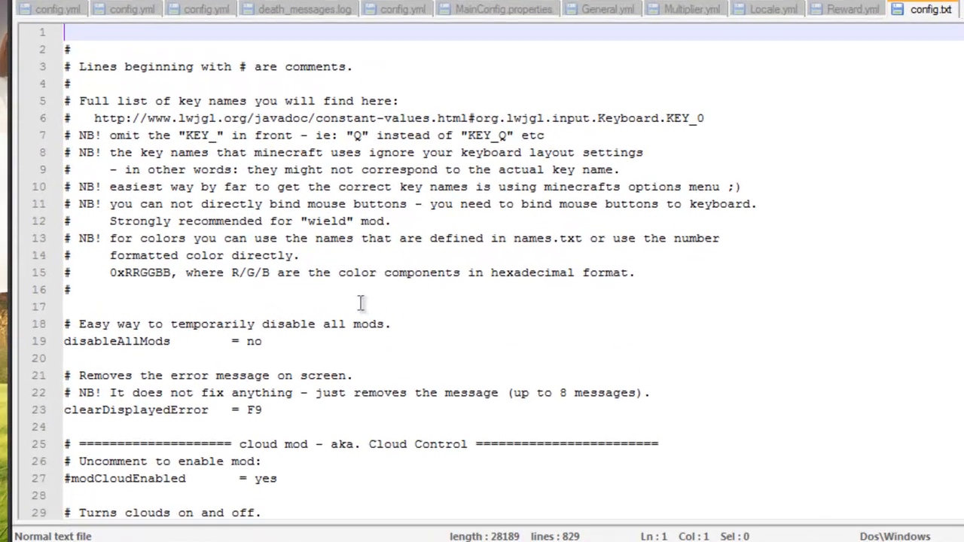
pyautogui.scroll(-3)
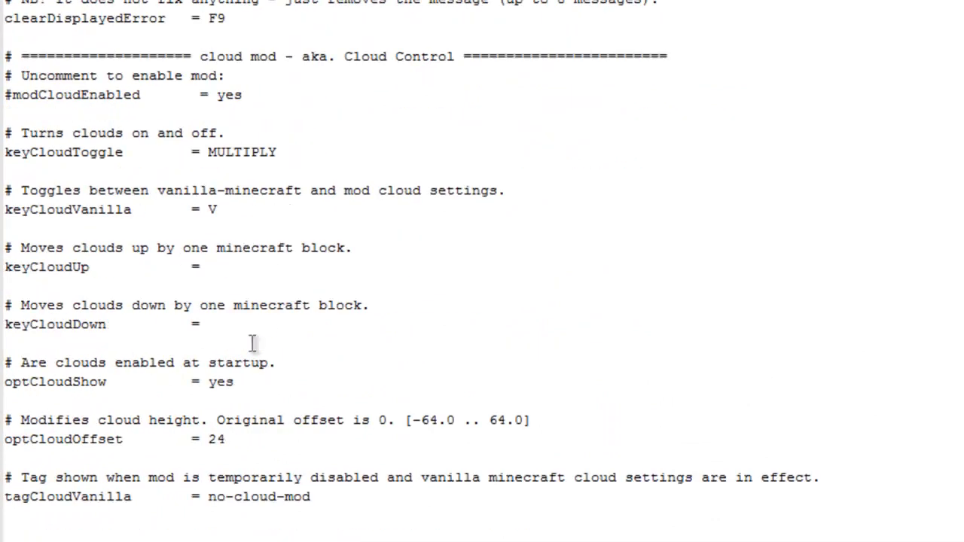
pyautogui.scroll(-3)
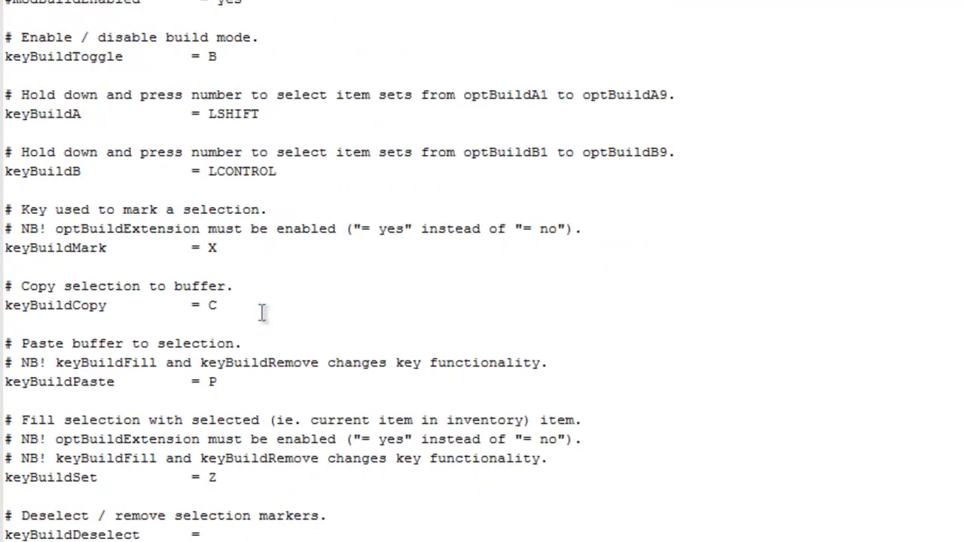
pyautogui.scroll(-3)
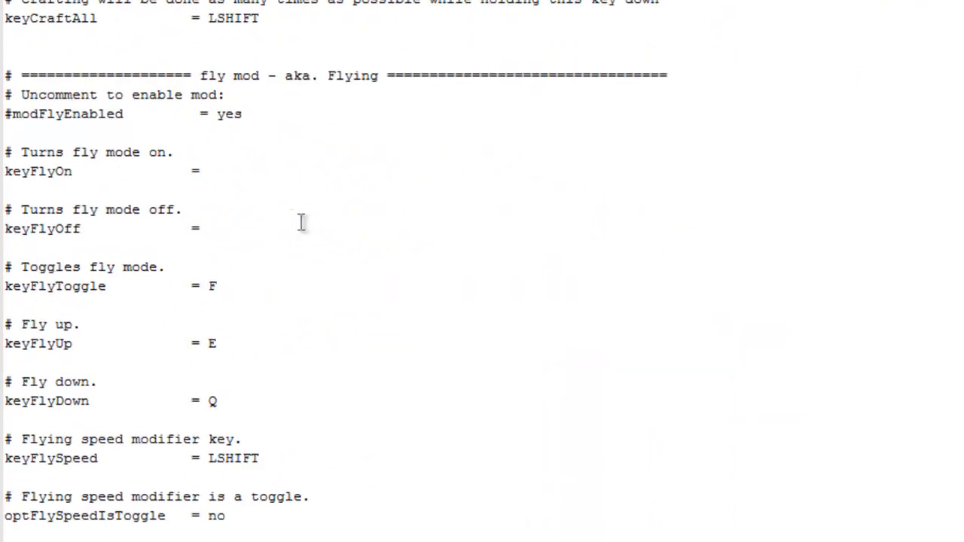
pyautogui.scroll(-3)
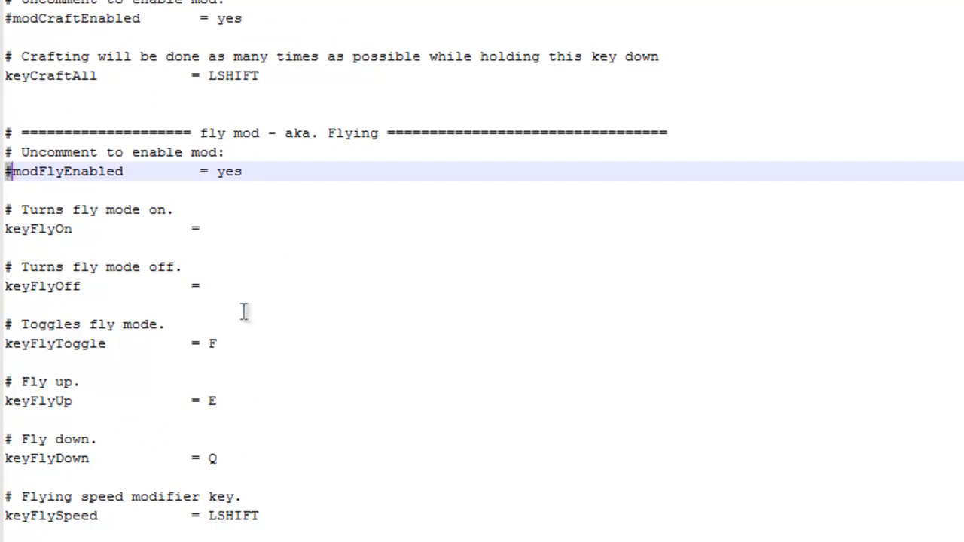
# Uncomment modFlyEnabled and set keyFlyUp to Q and keyFlyDown to Z.
pyautogui.press('BackSpace')
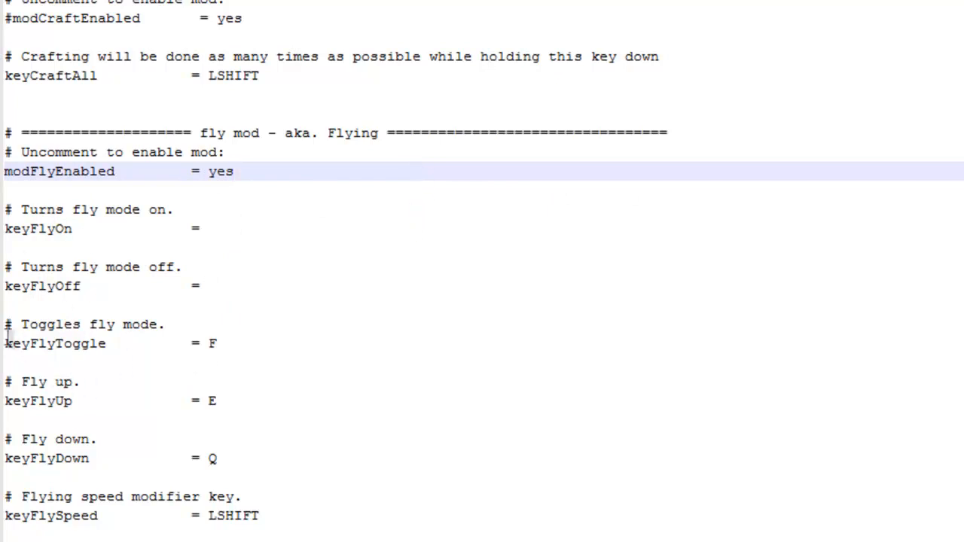
pyautogui.click(186, 344)
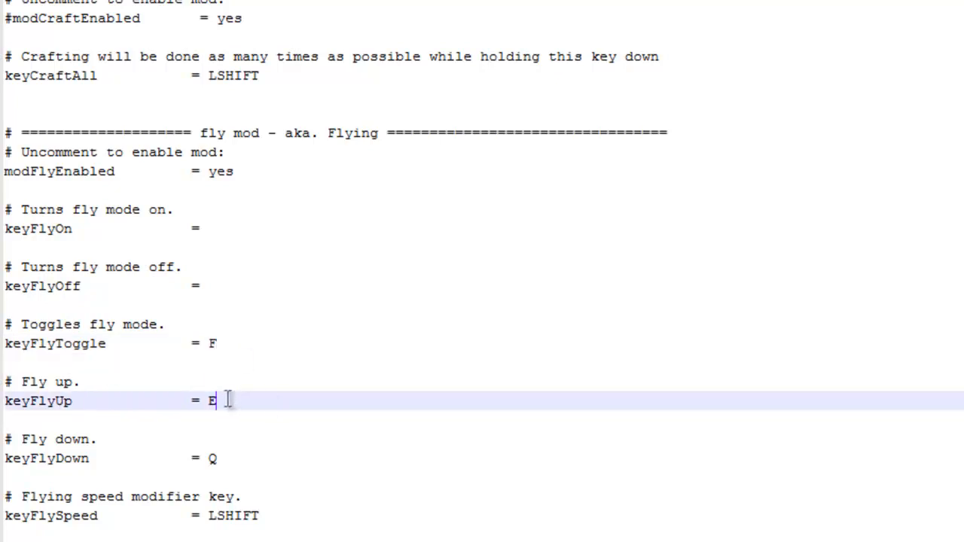
pyautogui.write('Q')
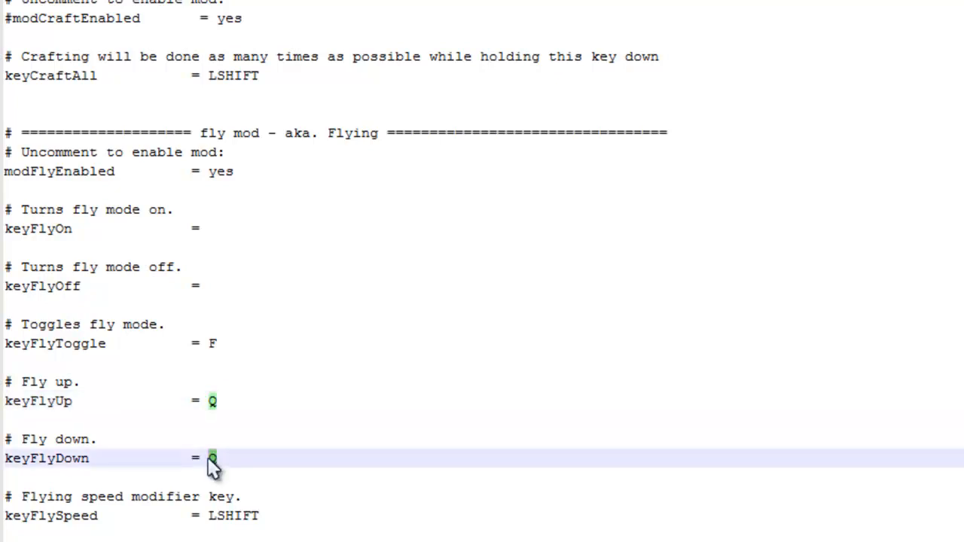
pyautogui.write('Z')
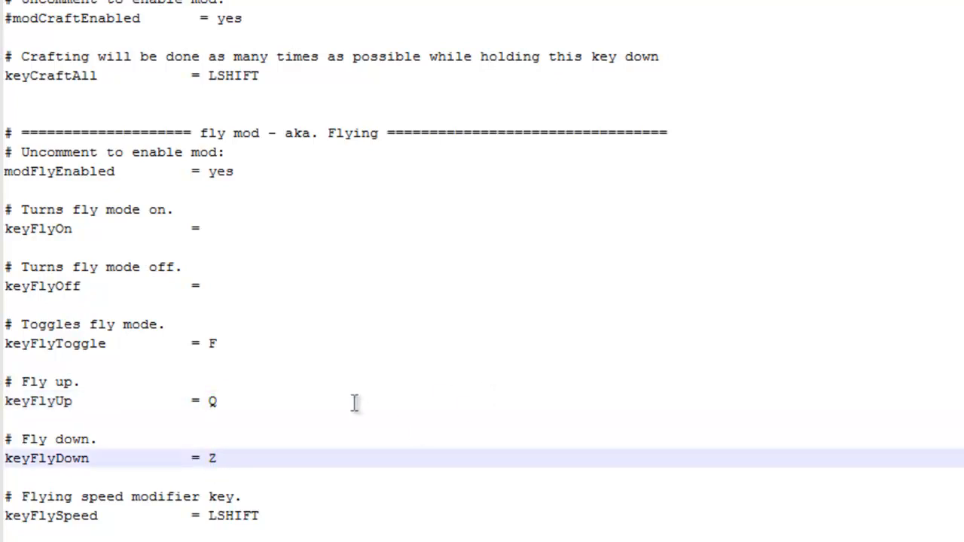
pyautogui.scroll(-3)
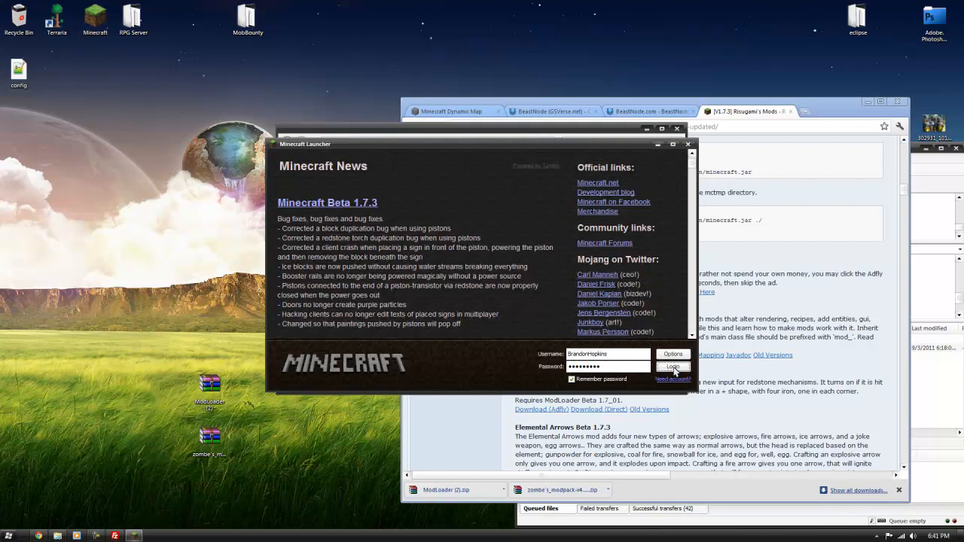
# Log in, join server 66.225.195.245:25571 through Multiplayer, and bring up the in-game menu.
pyautogui.click(673, 366)
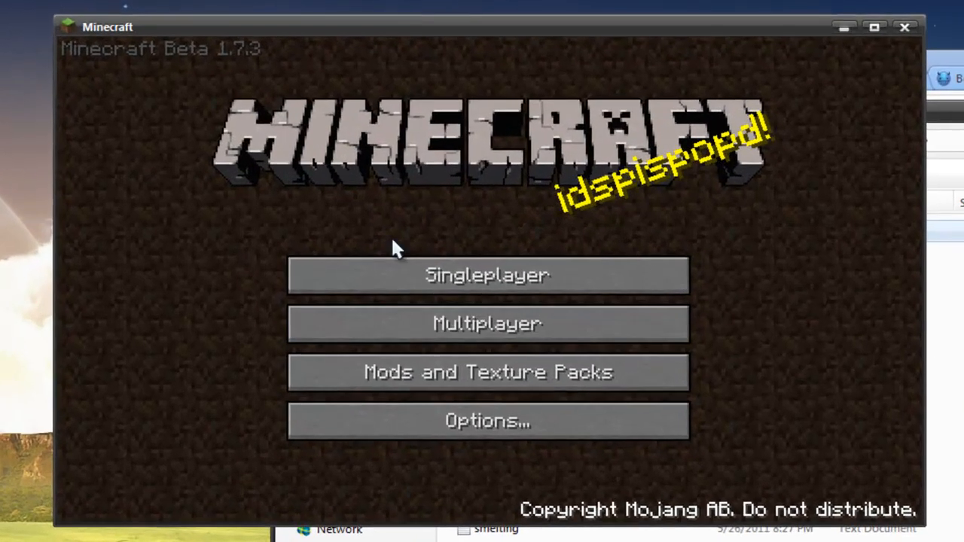
pyautogui.click(488, 323)
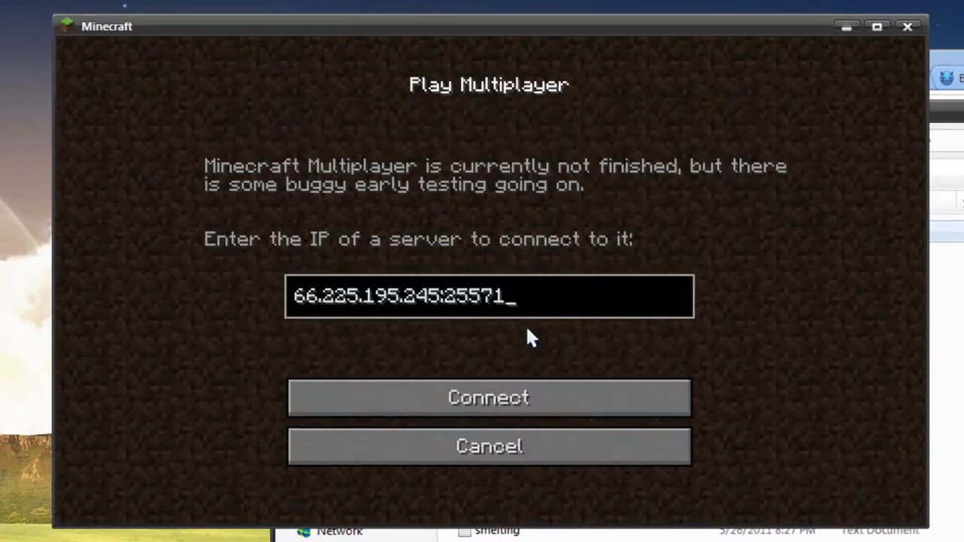
pyautogui.click(488, 398)
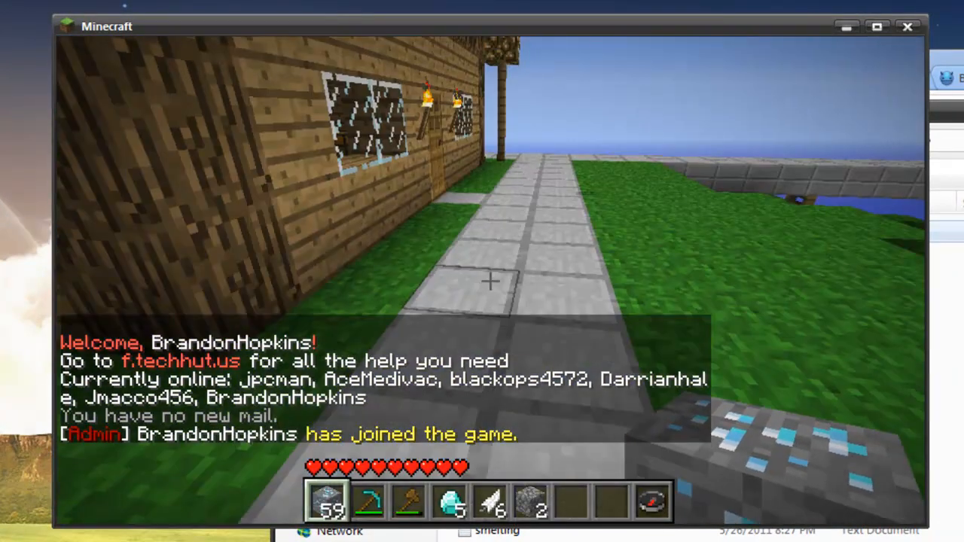
pyautogui.press('Escape')
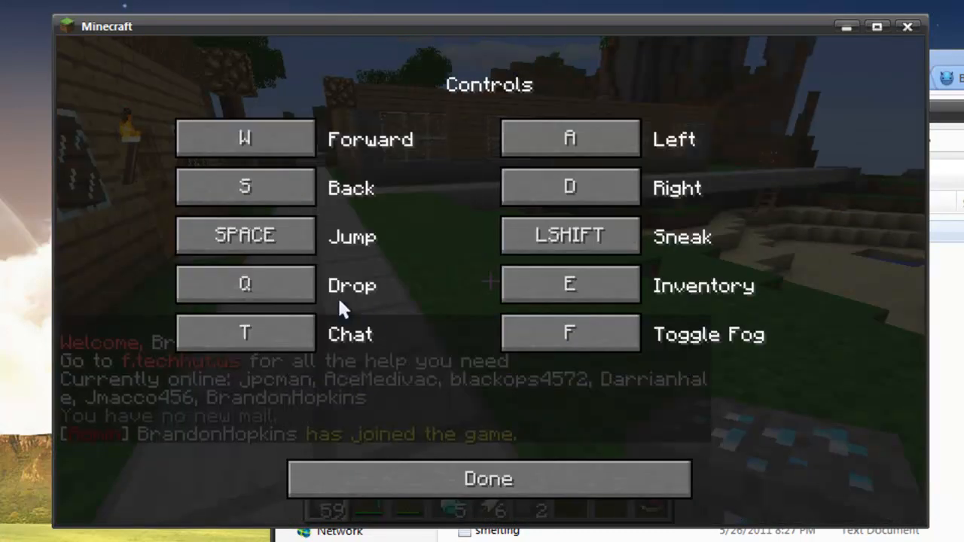
# Rebind Toggle Fog to L and Drop to K, then close Controls and Options.
pyautogui.click(570, 235)
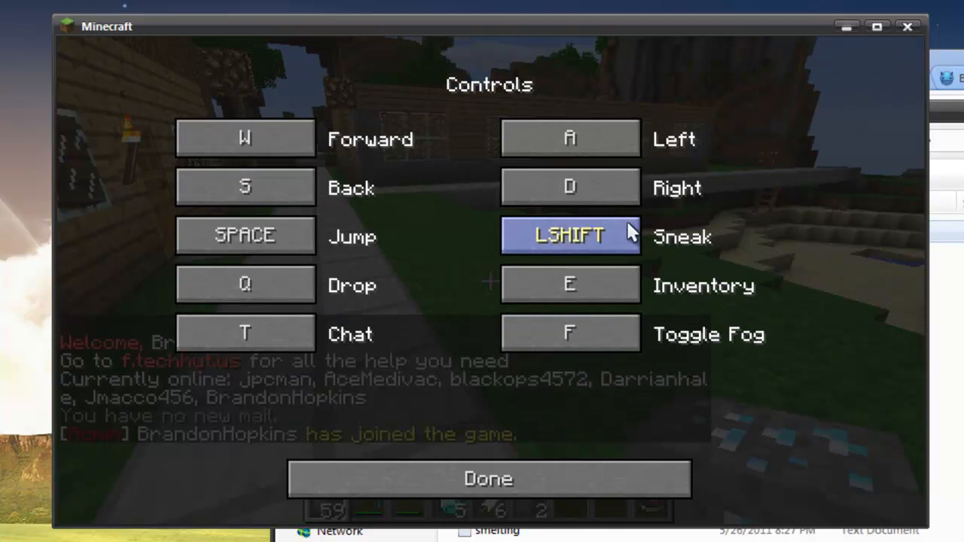
pyautogui.click(570, 333)
pyautogui.write('L')
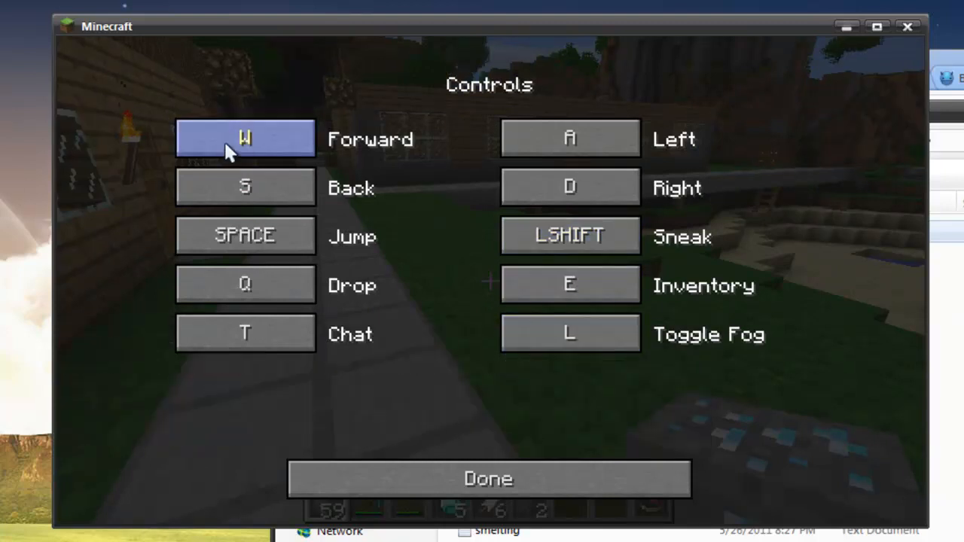
pyautogui.click(244, 284)
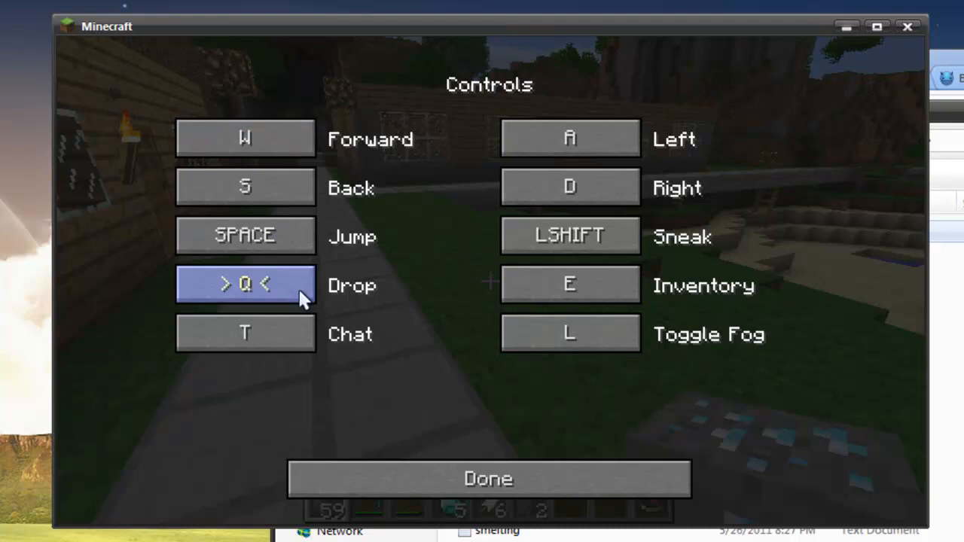
pyautogui.press('k')
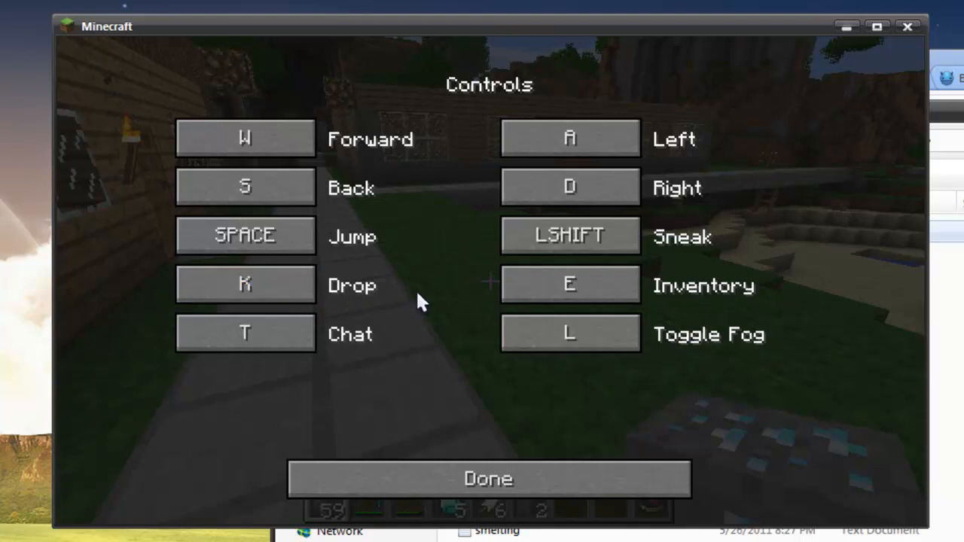
pyautogui.click(569, 236)
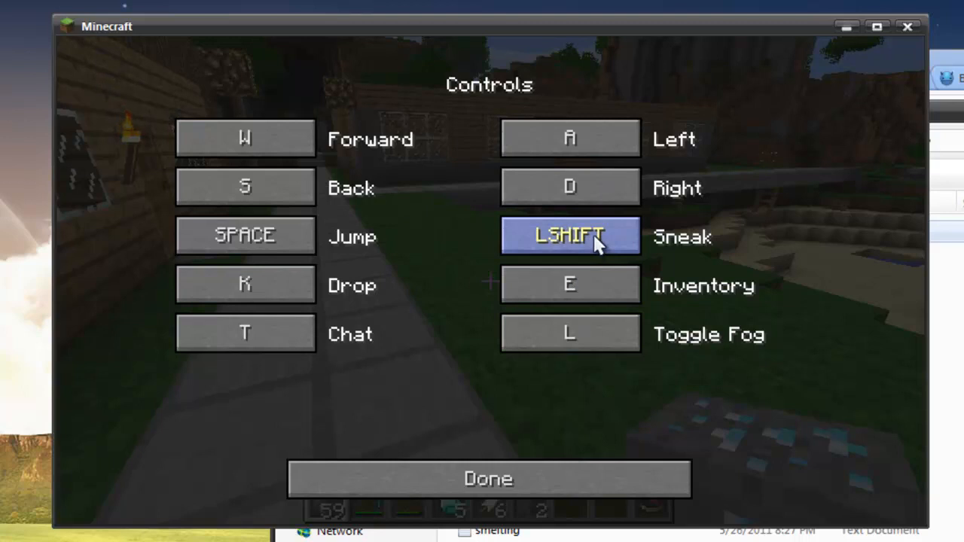
pyautogui.click(570, 236)
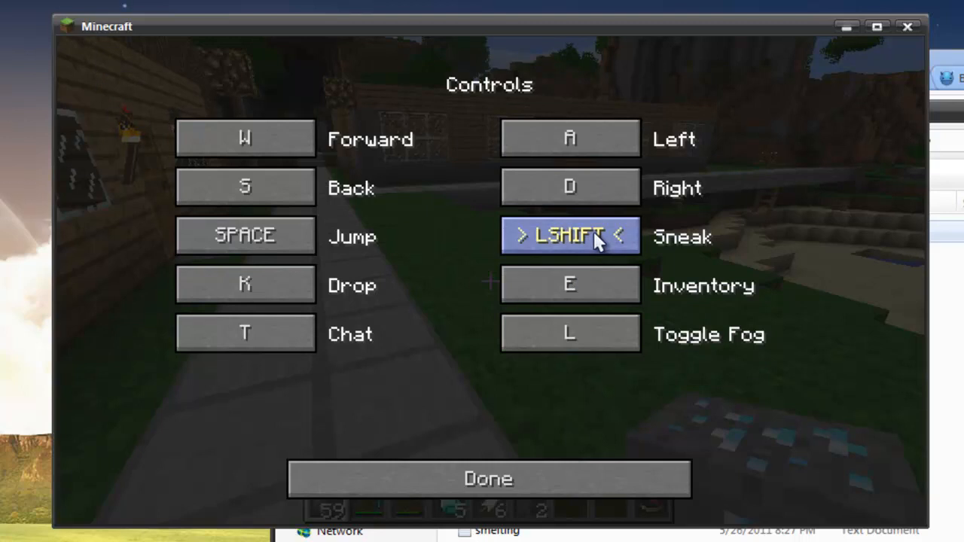
pyautogui.click(489, 479)
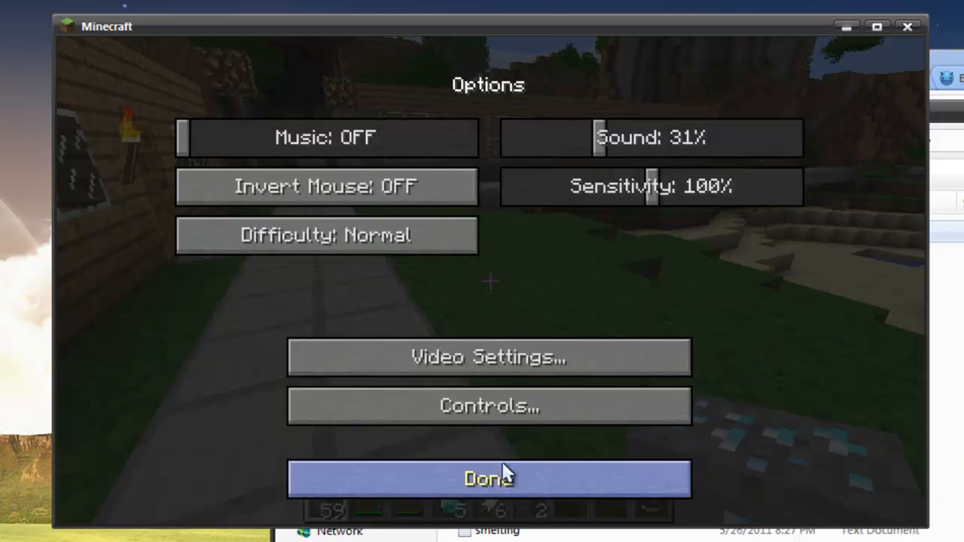
pyautogui.click(488, 478)
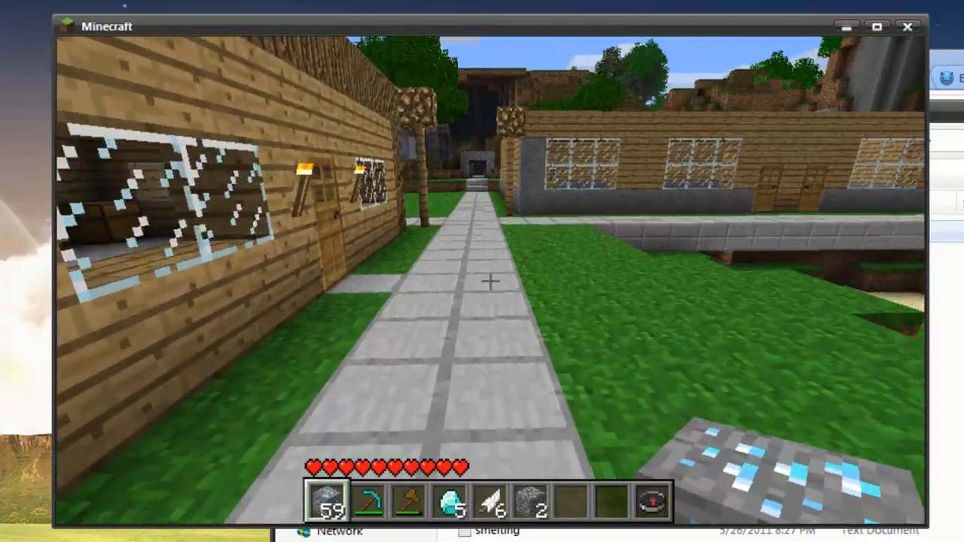
pyautogui.moveTo(489, 281)
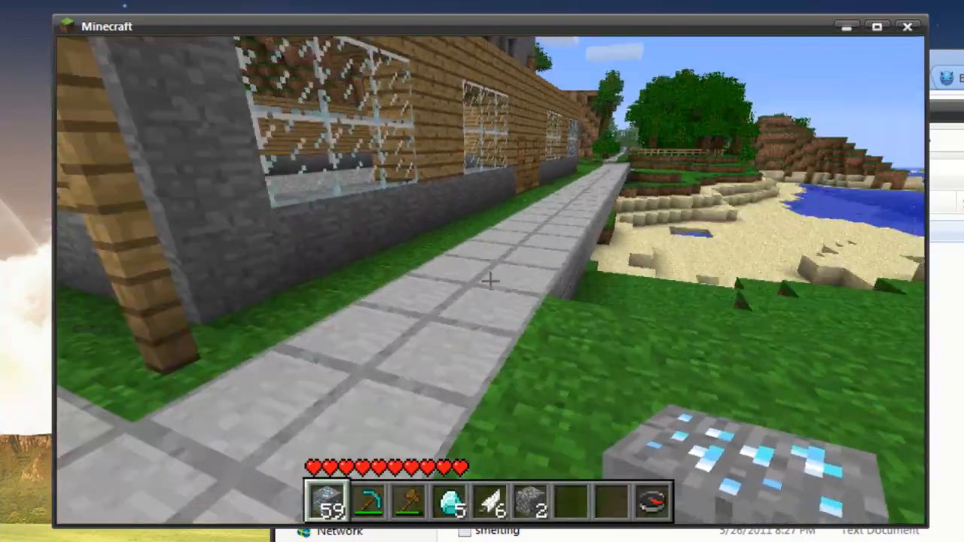
pyautogui.moveTo(489, 282)
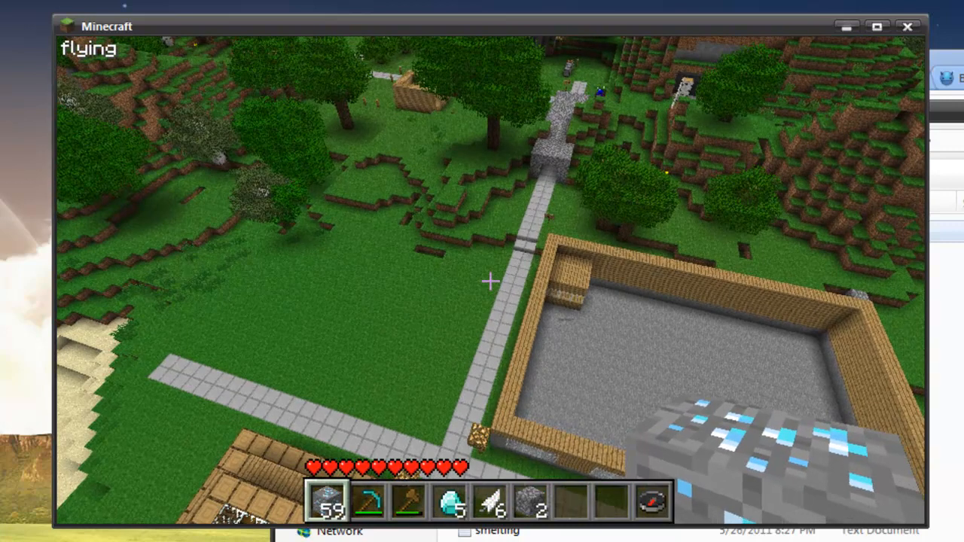
# Pause the game after flying and switch to the server's dynamic map in Chrome.
pyautogui.press('Escape')
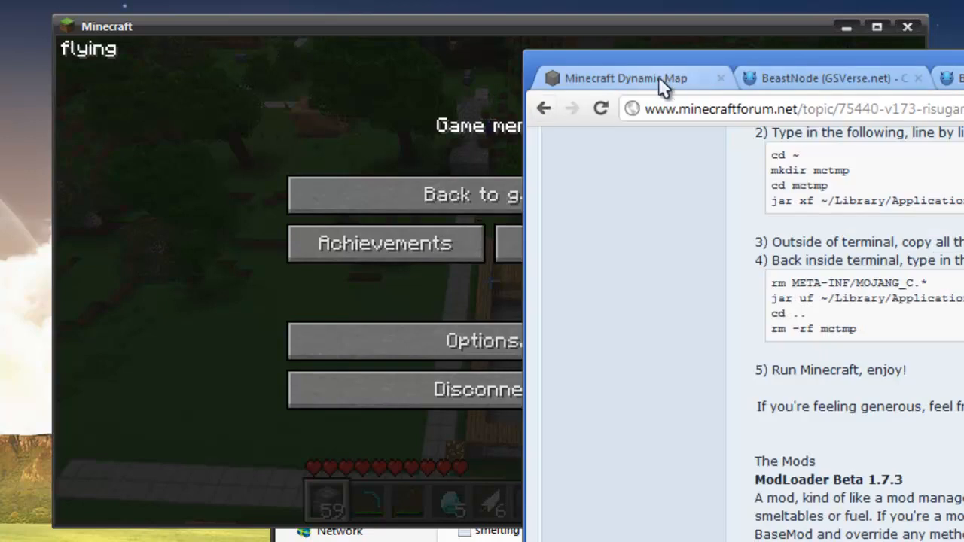
pyautogui.click(634, 77)
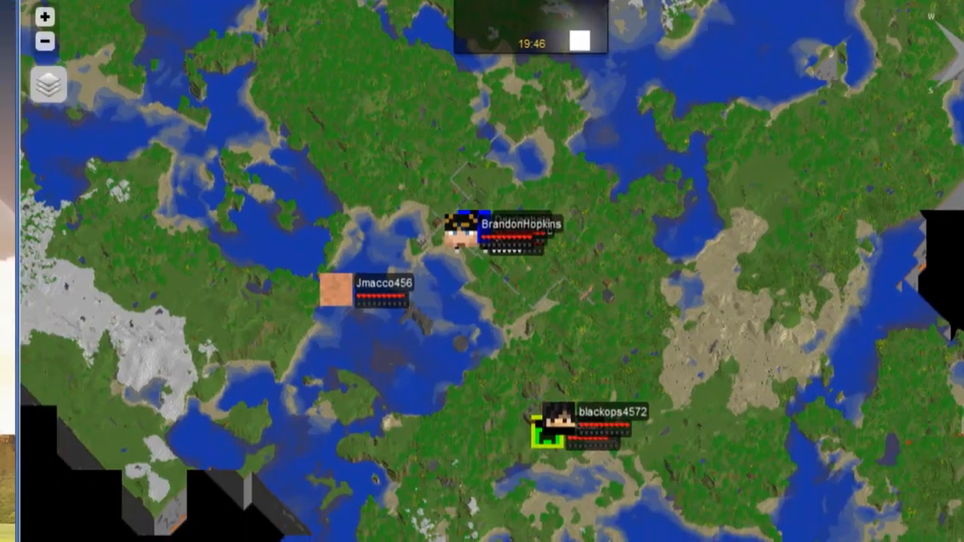